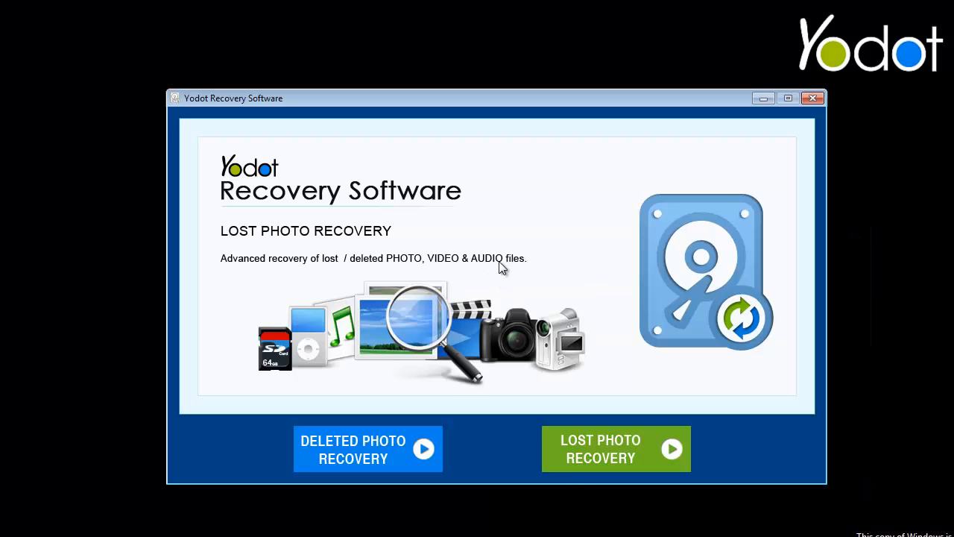
Start a Lost Photo Recovery from the Yodot main screen.
left_click(367, 447)
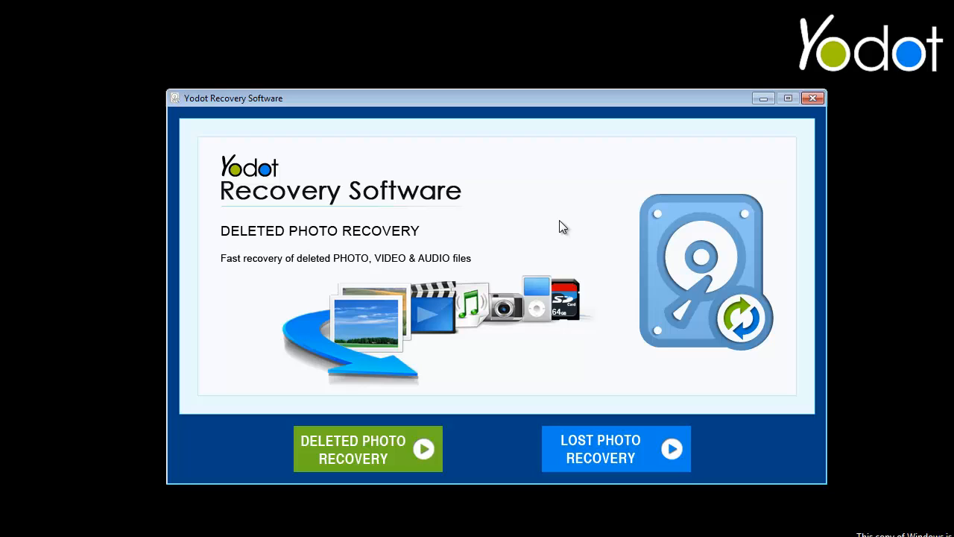
mouse_move(365, 447)
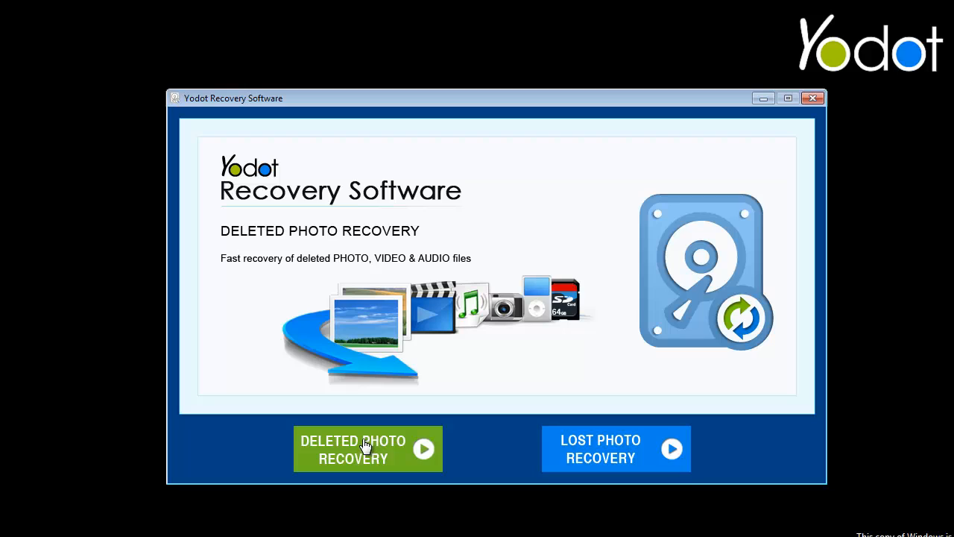
mouse_move(347, 433)
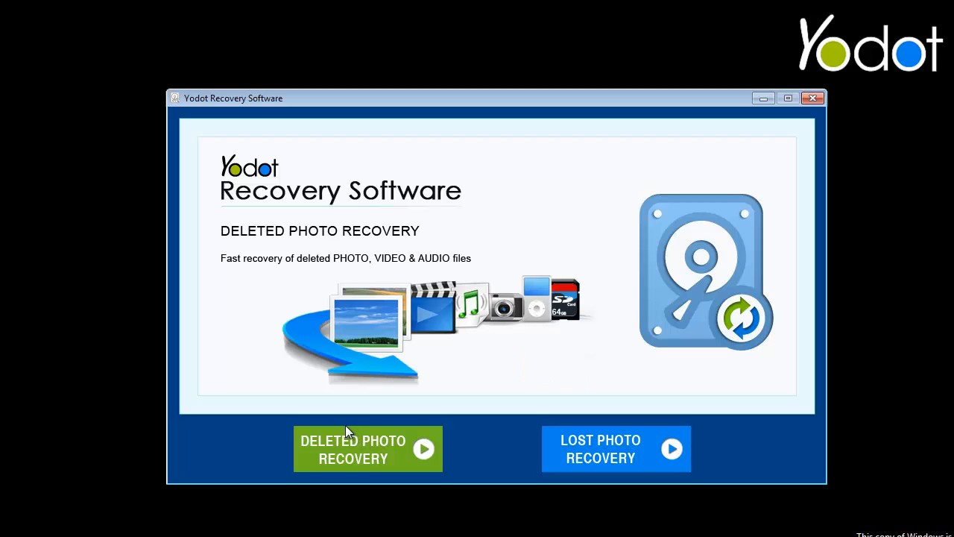
mouse_move(344, 425)
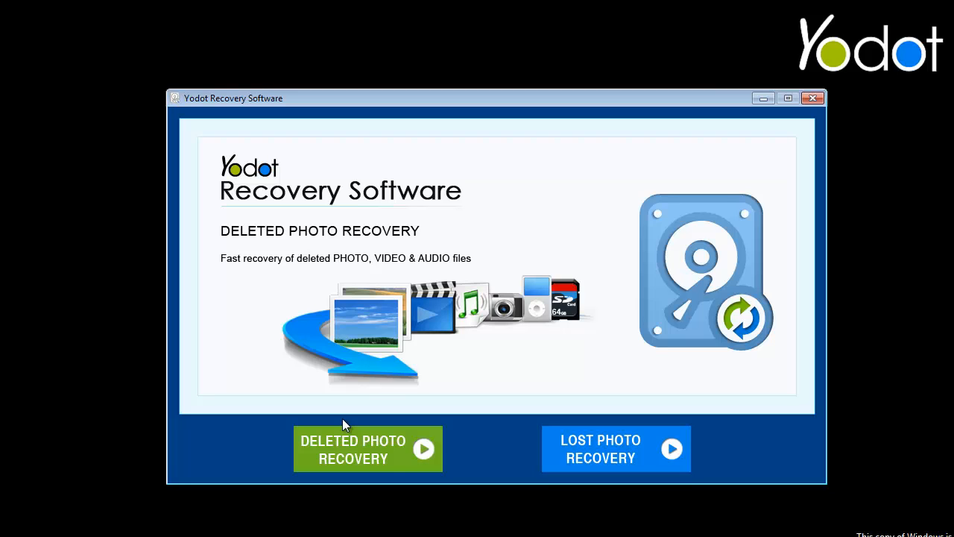
left_click(616, 447)
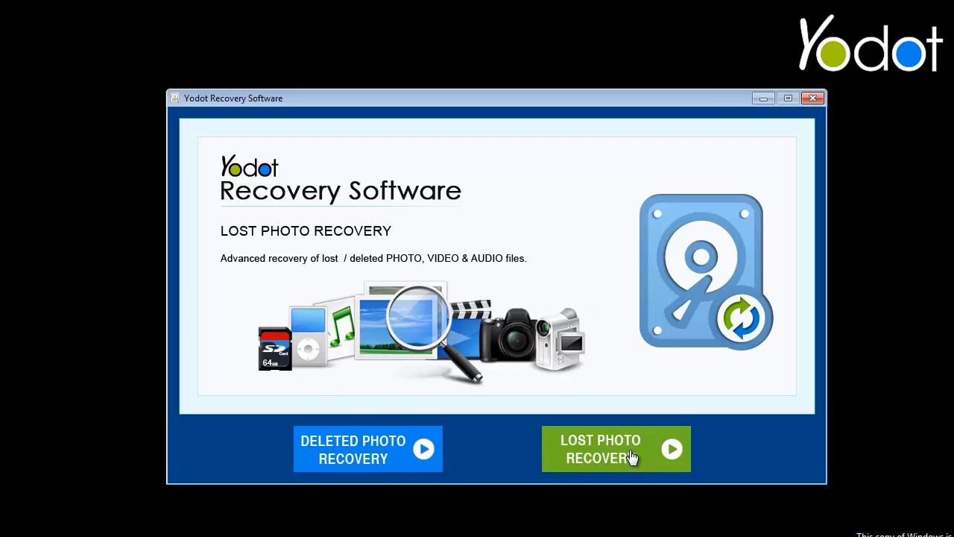
left_click(599, 447)
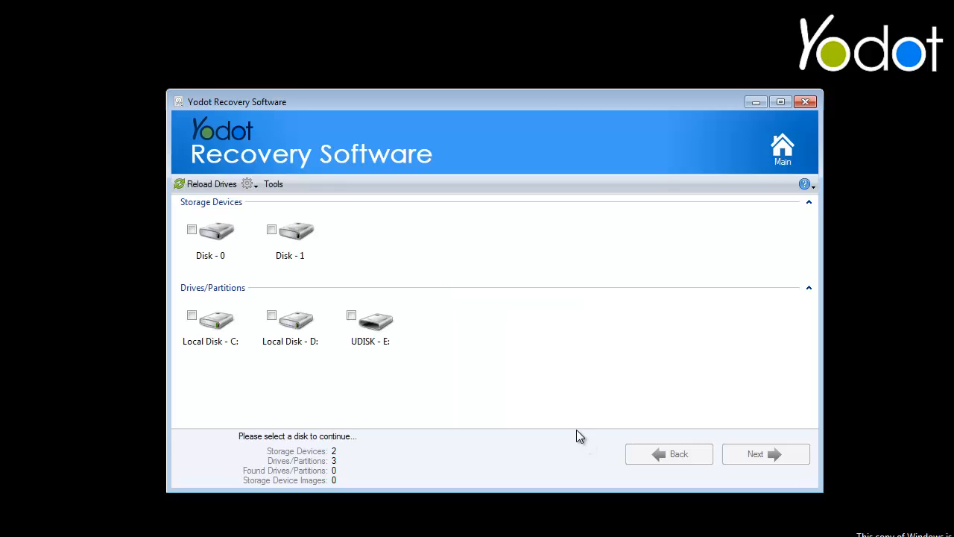
mouse_move(704, 387)
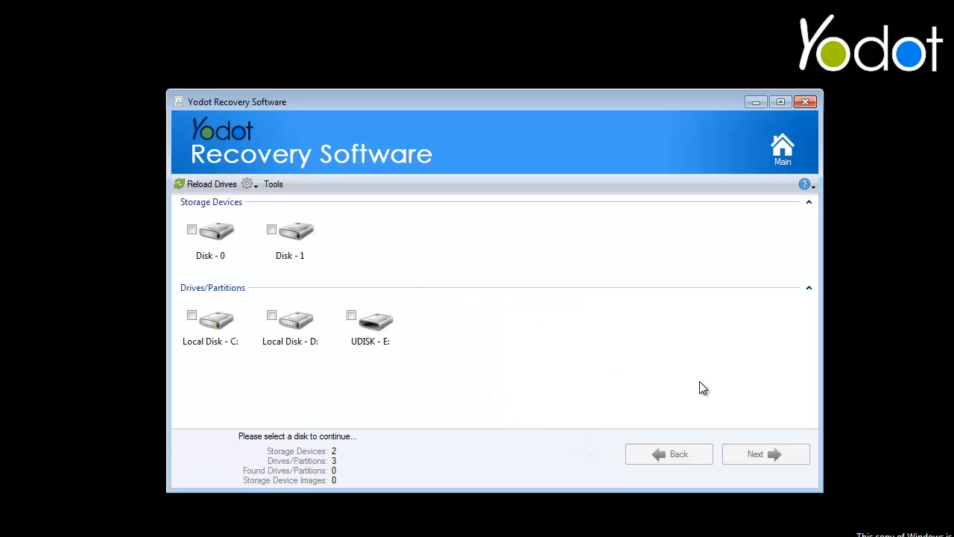
mouse_move(507, 382)
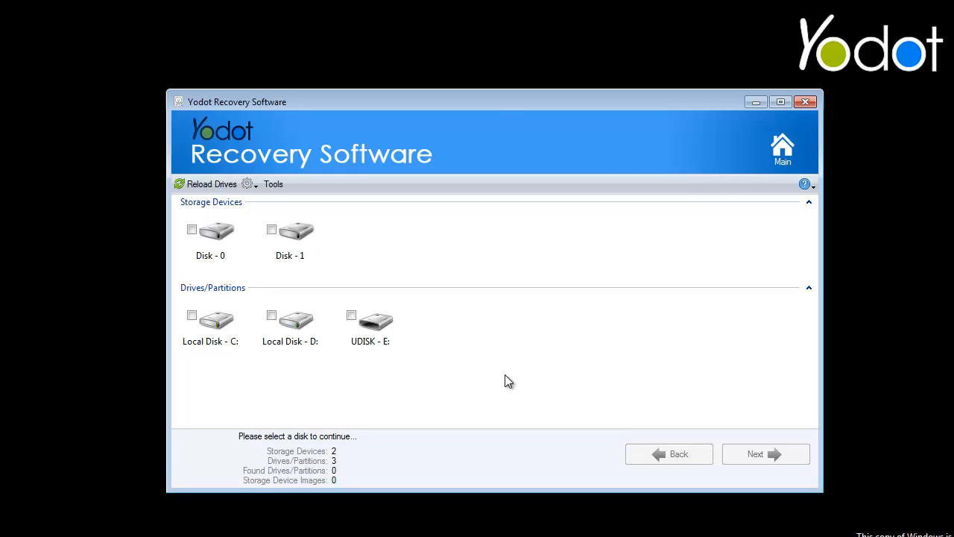
Choose USB drive UDISK E: under Drives/Partitions and continue to file type selection.
left_click(352, 315)
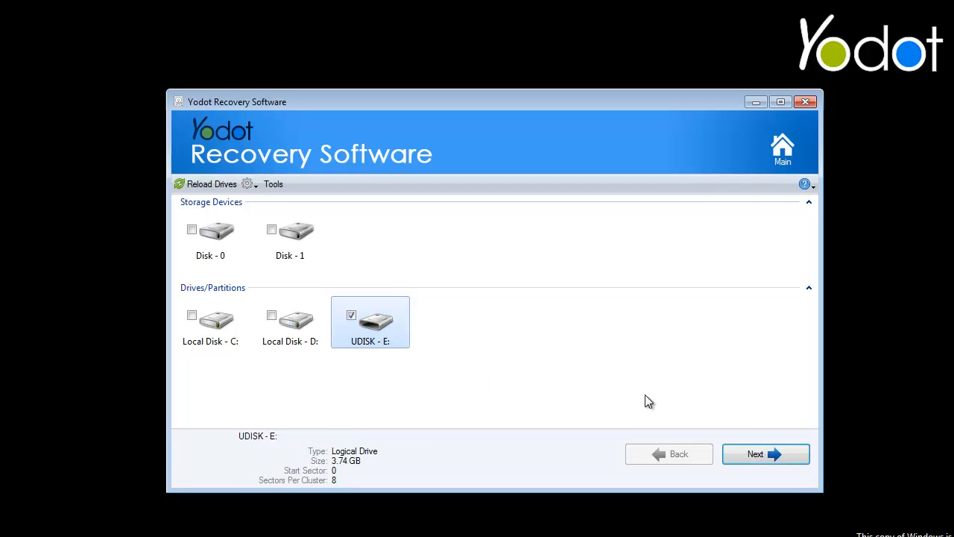
left_click(765, 453)
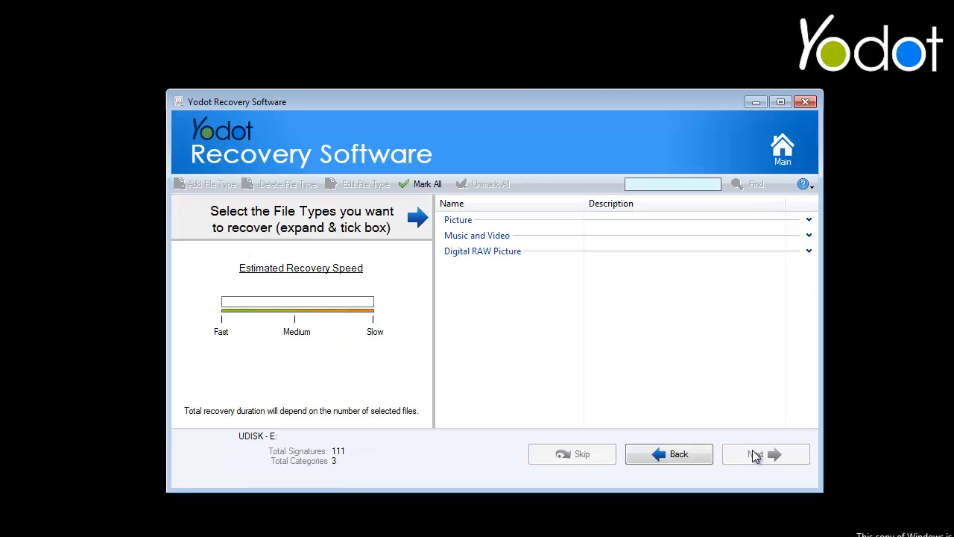
Mark all 111 file types, including the Digital RAW Picture category, for recovery.
left_click(420, 184)
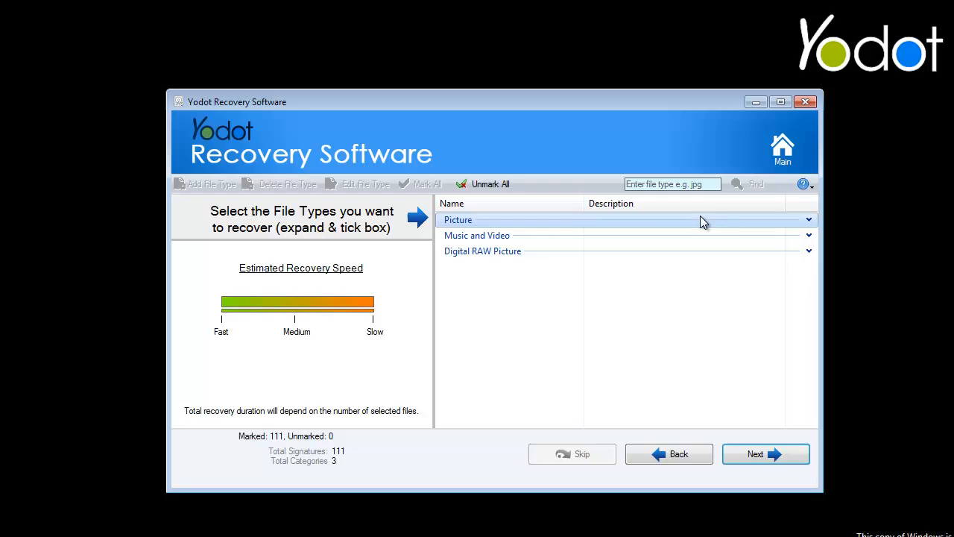
left_click(808, 219)
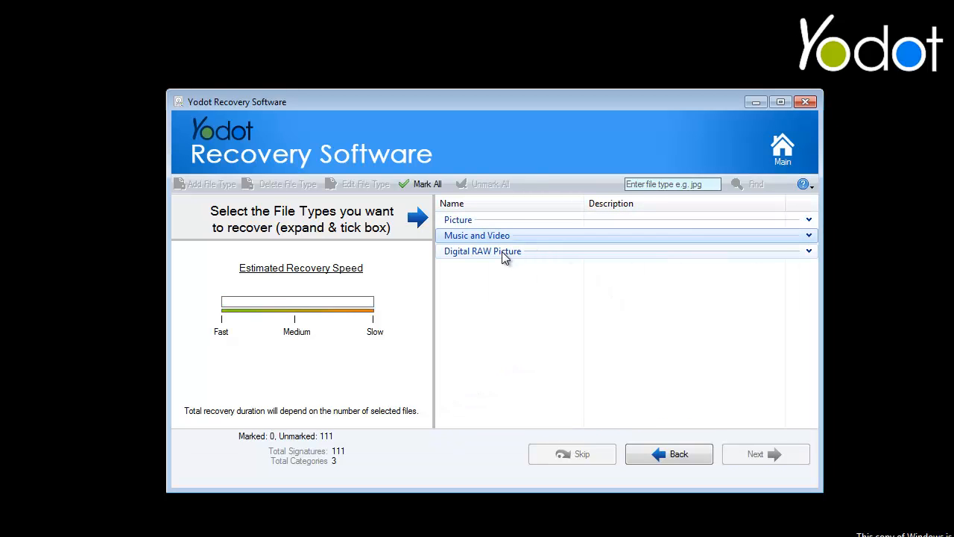
left_click(483, 250)
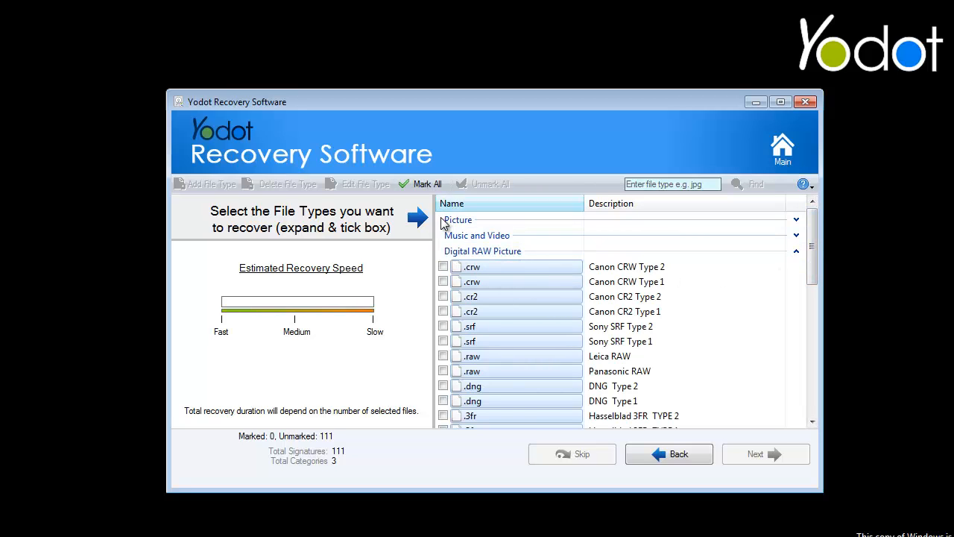
left_click(426, 185)
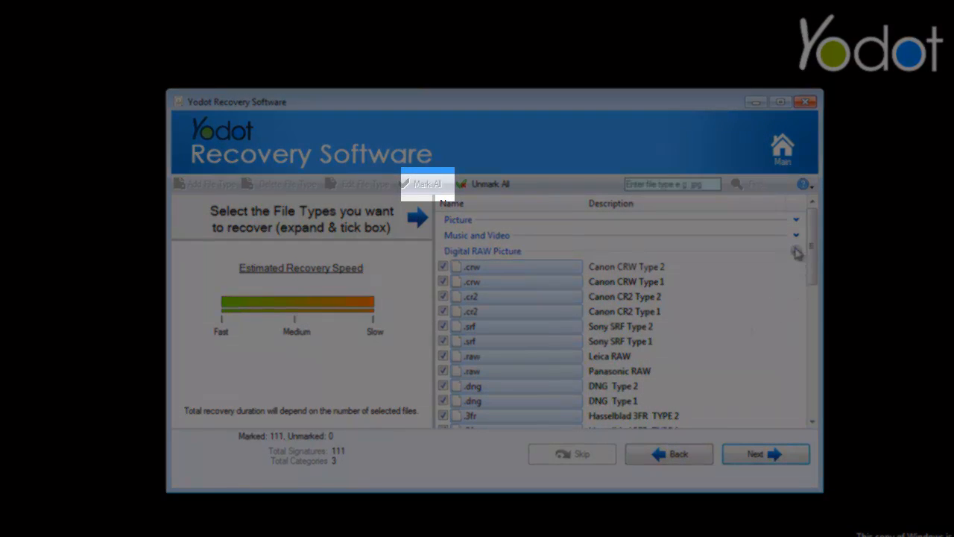
left_click(483, 251)
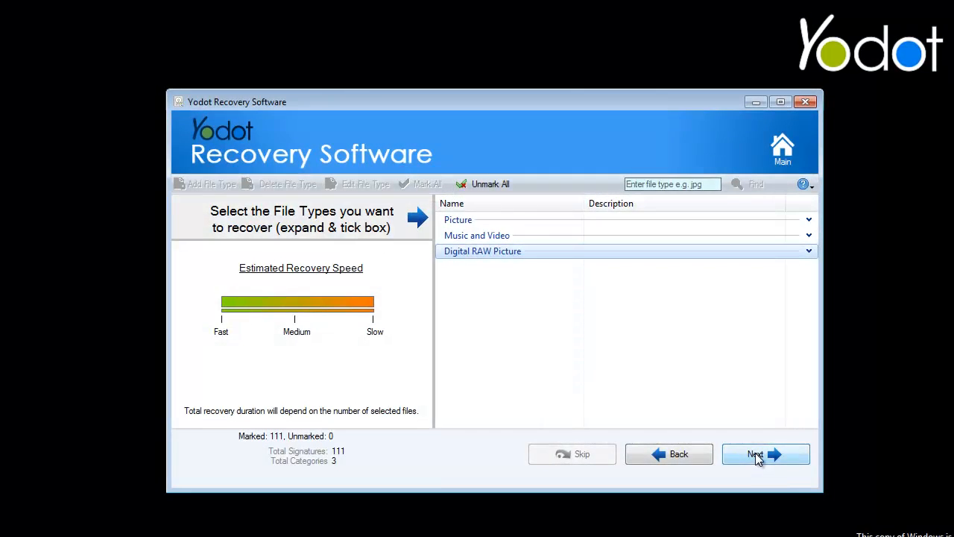
Scan UDISK E:, review results in File Type and Data views, and mark three JPG files.
left_click(755, 453)
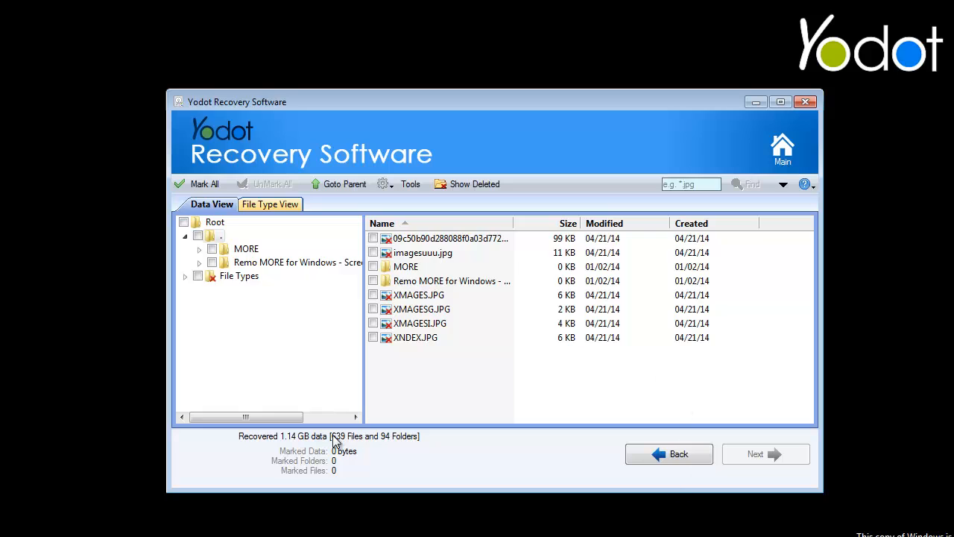
left_click(424, 252)
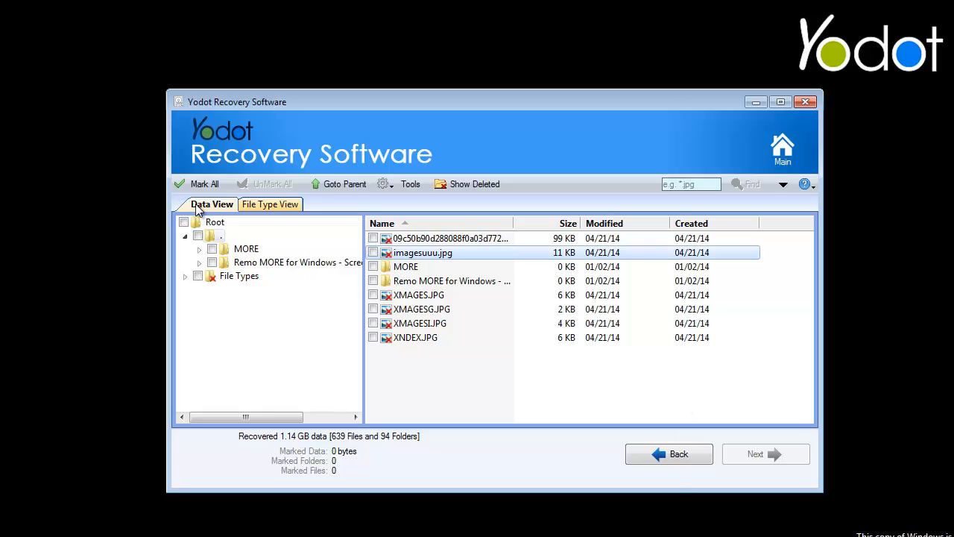
left_click(270, 203)
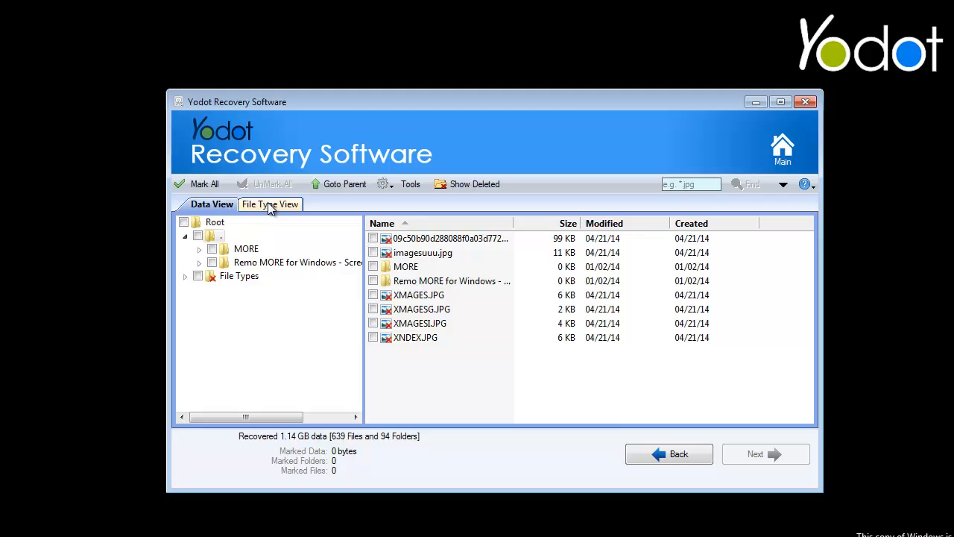
left_click(268, 203)
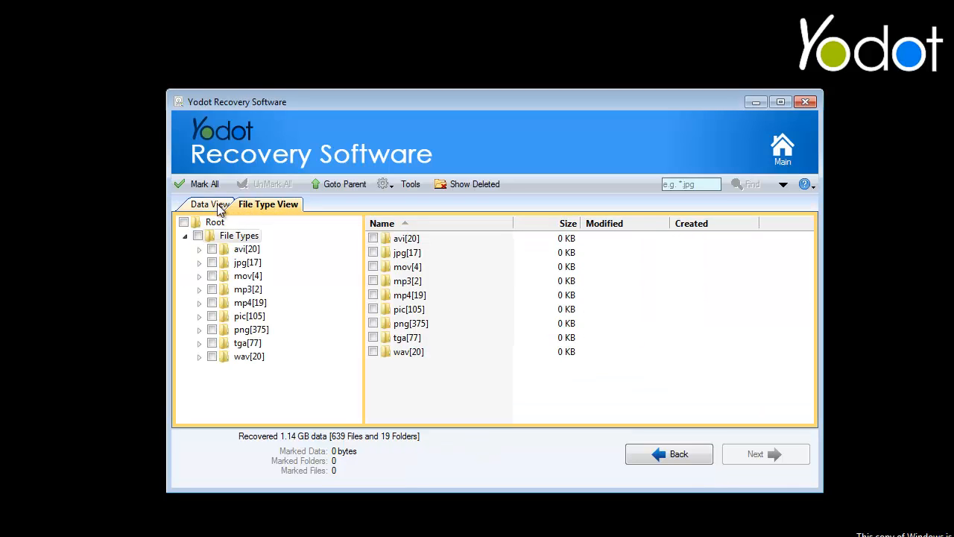
left_click(211, 202)
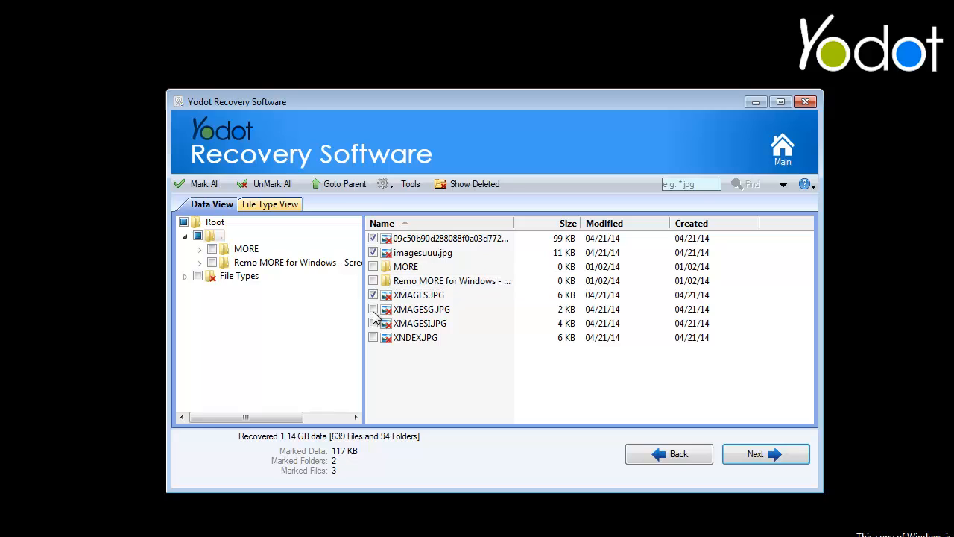
Proceed to recovery and save the recovery session file to the desktop.
left_click(764, 453)
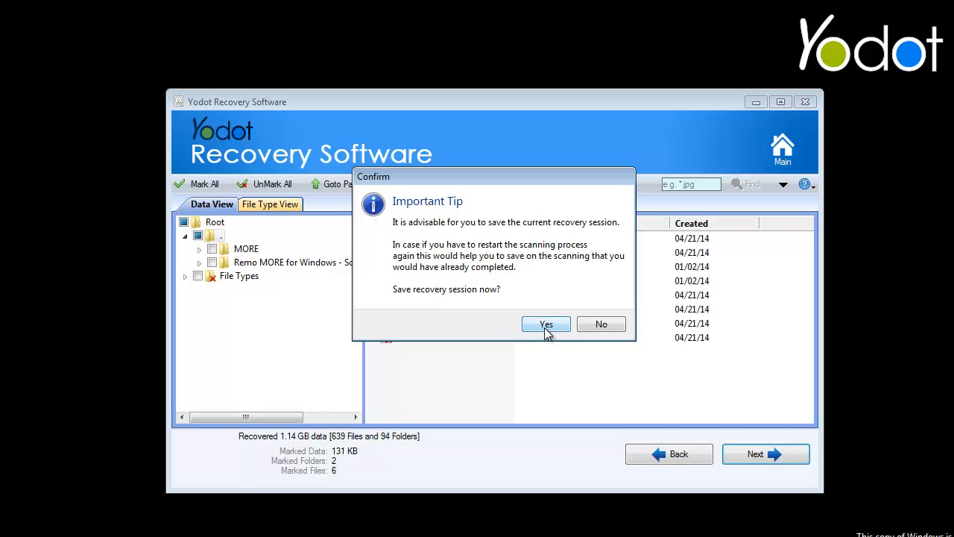
left_click(546, 324)
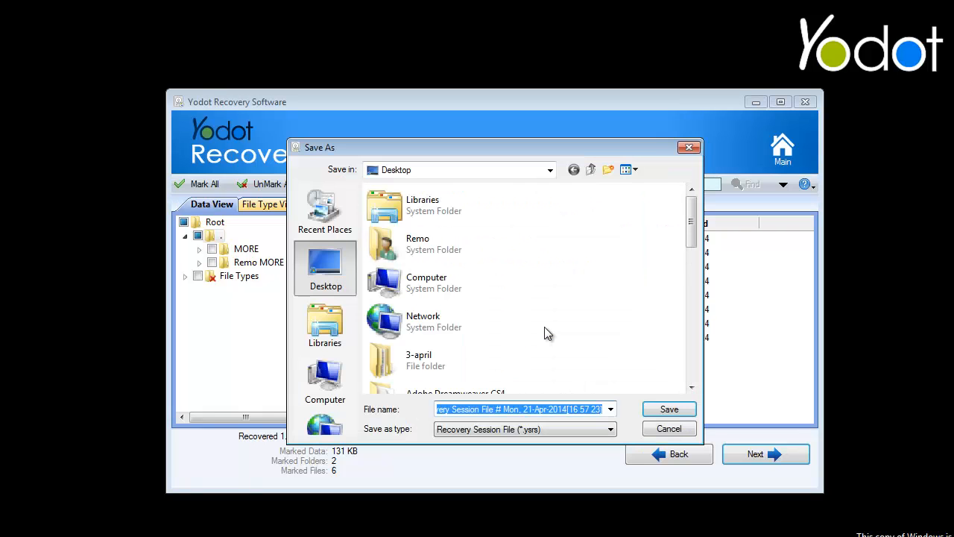
left_click(668, 408)
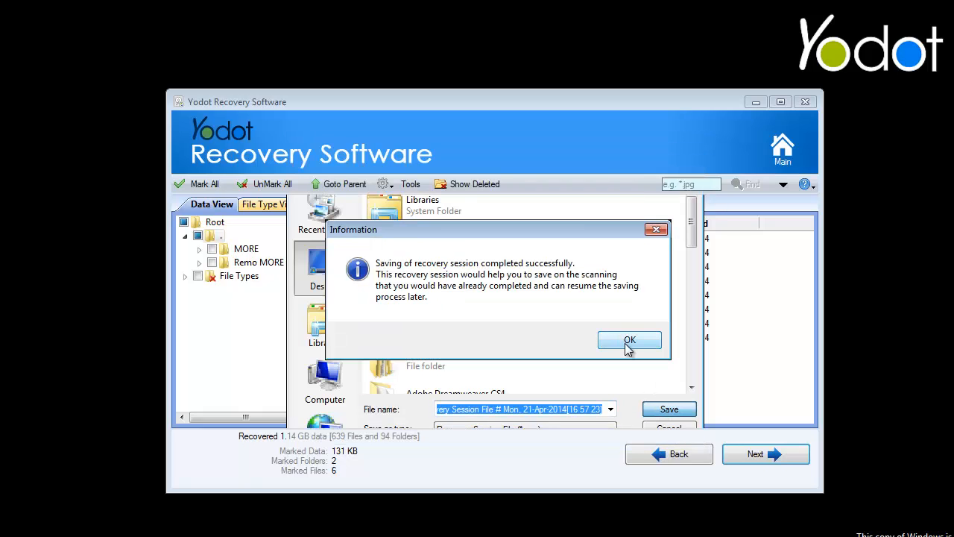
left_click(629, 340)
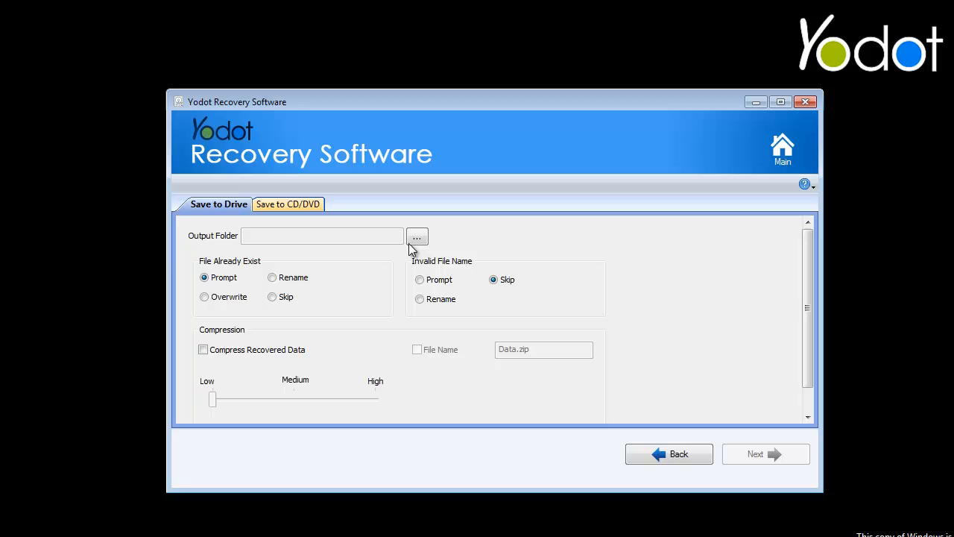
Set D:\New folder as the output folder and dismiss the lost-files info note.
left_click(417, 237)
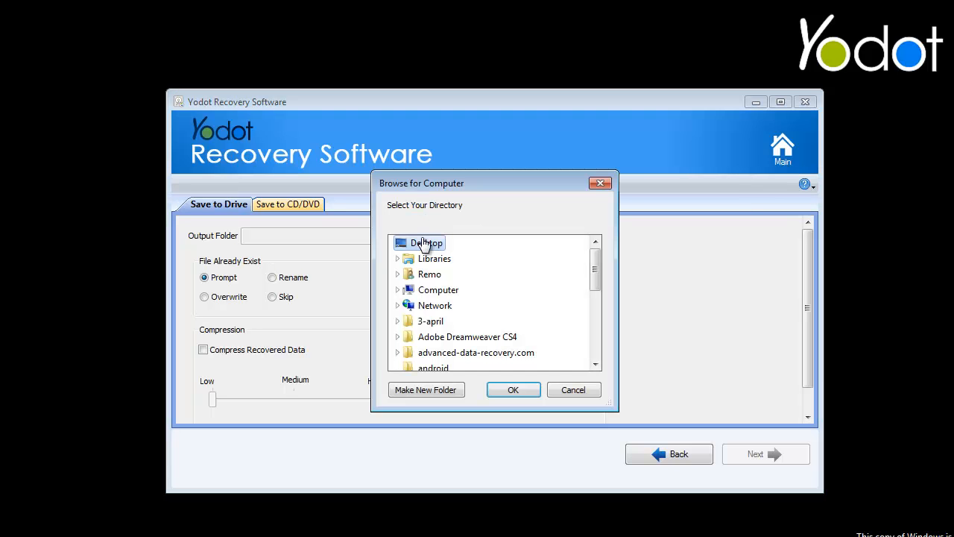
mouse_move(435, 304)
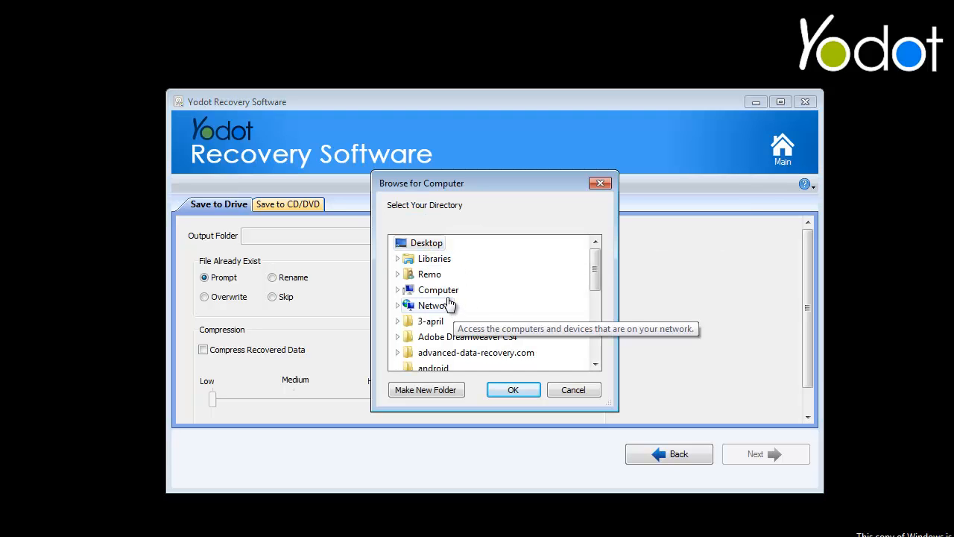
left_click(438, 290)
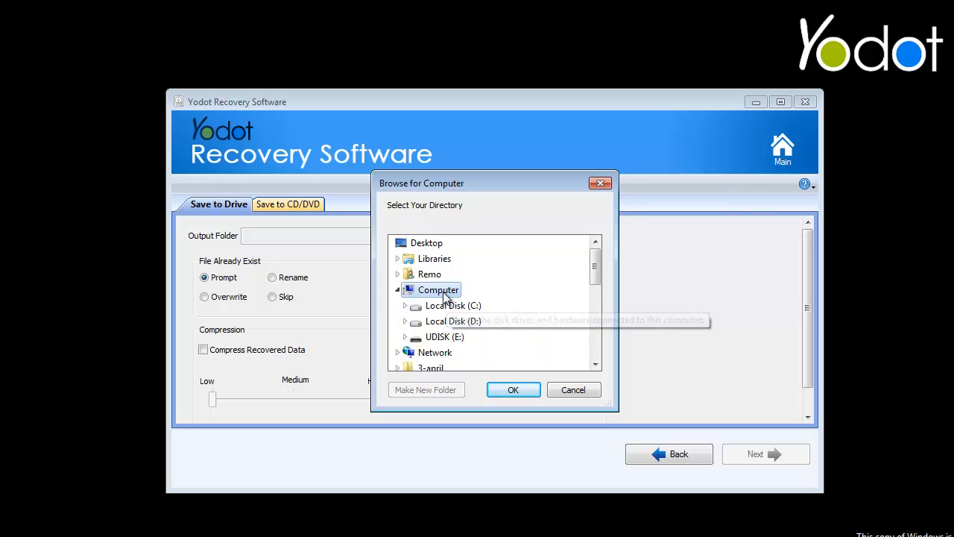
mouse_move(447, 325)
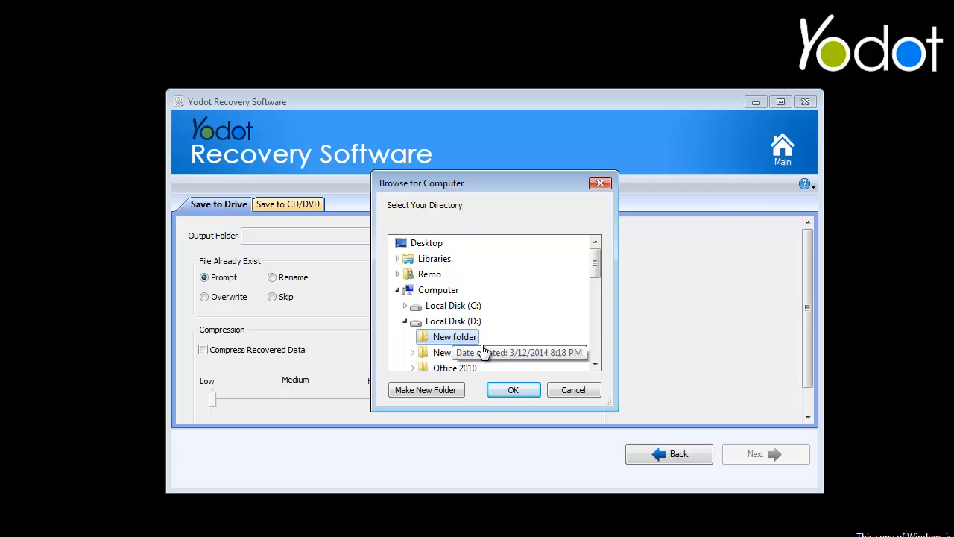
left_click(513, 389)
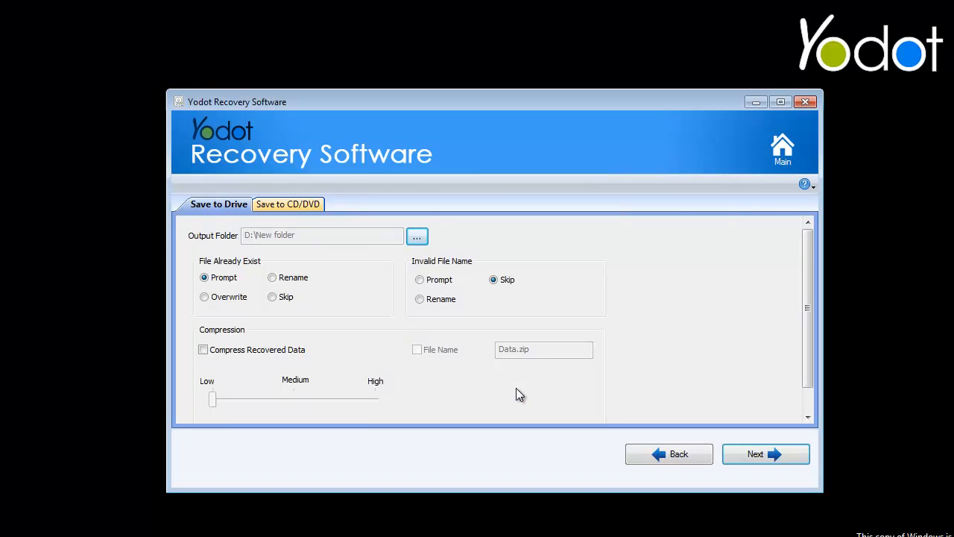
mouse_move(545, 301)
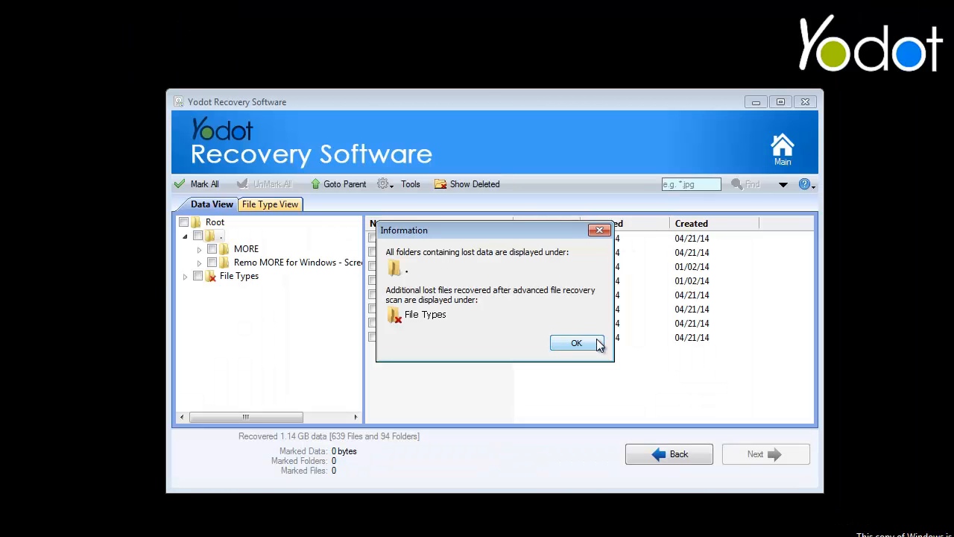
left_click(576, 342)
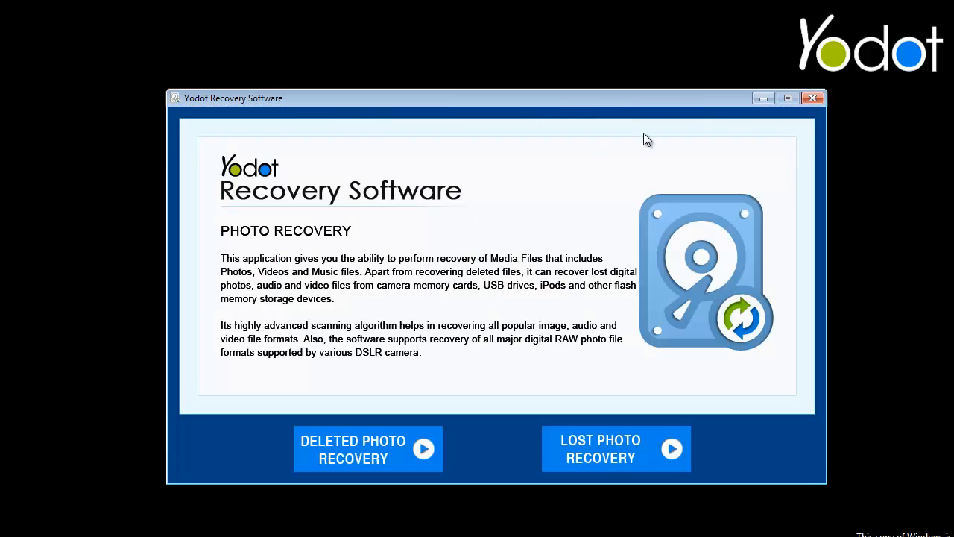